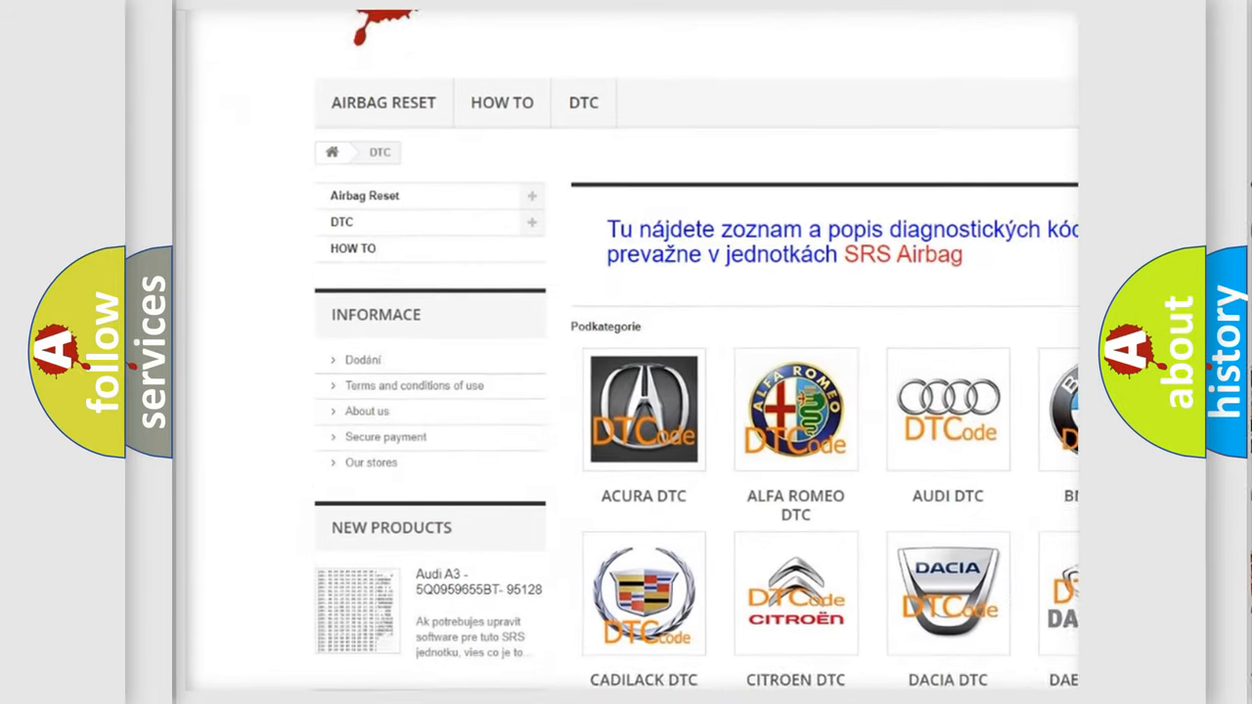
scroll(down, 3)
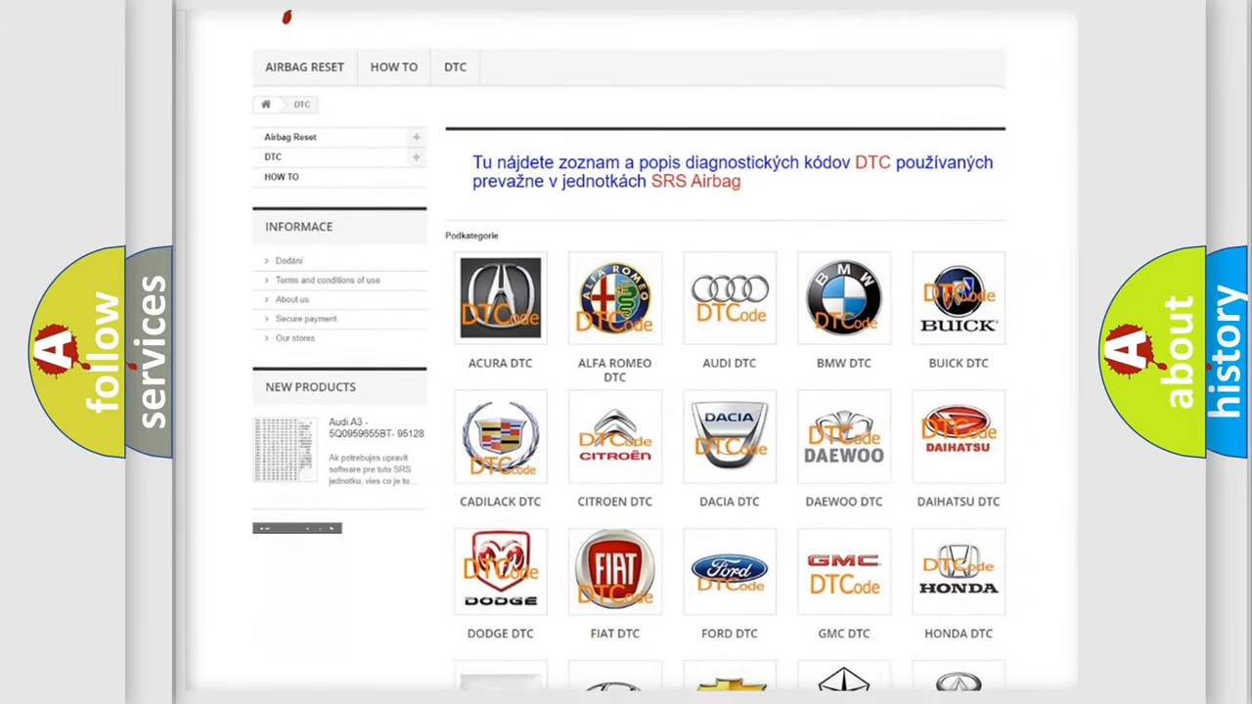
scroll(down, 3)
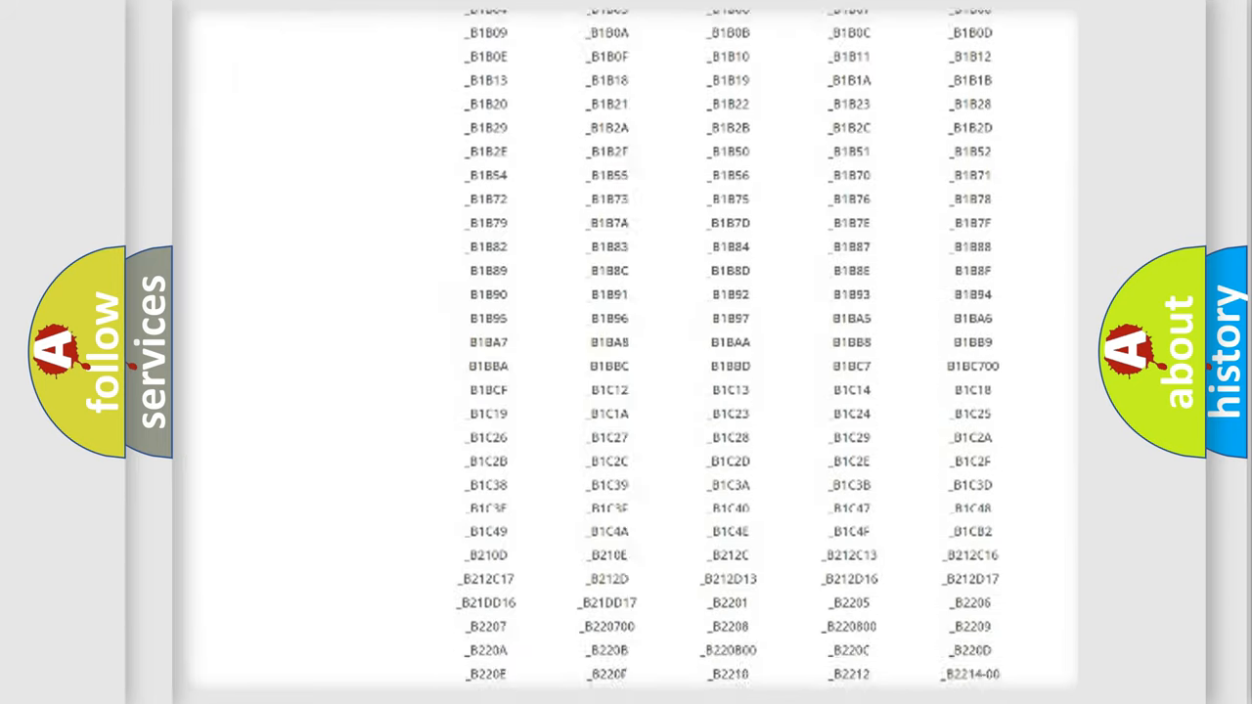
scroll(up, 3)
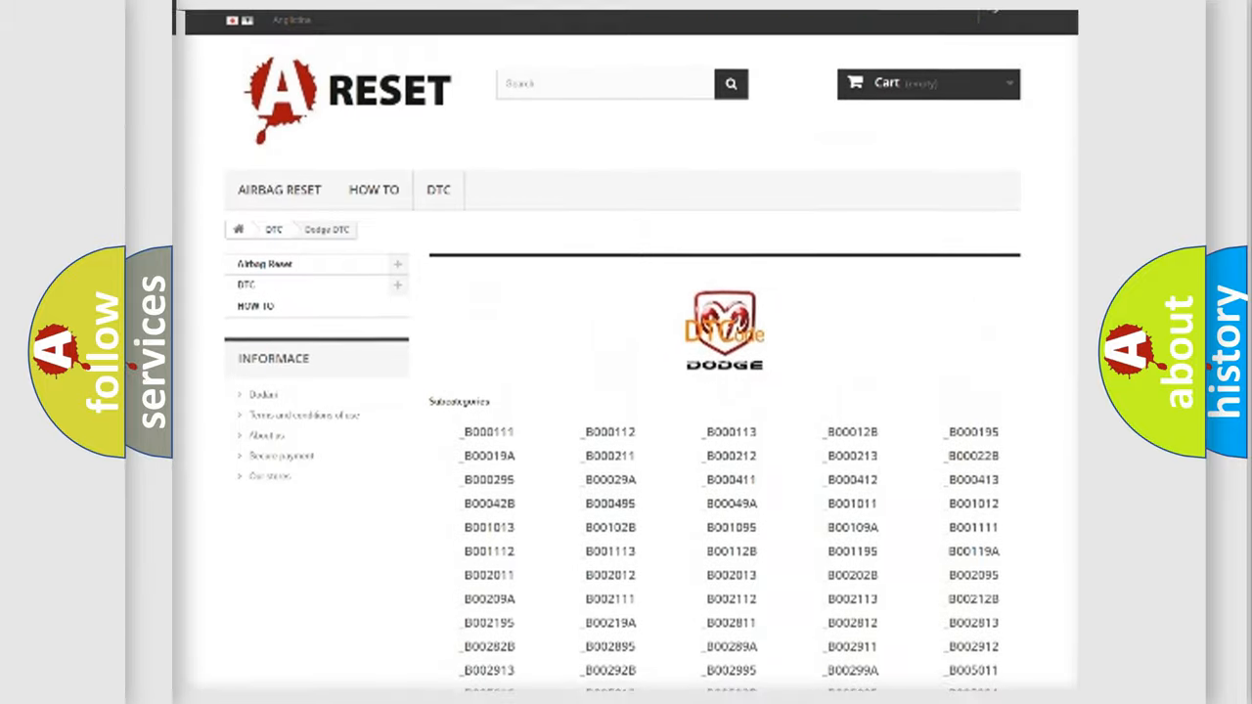